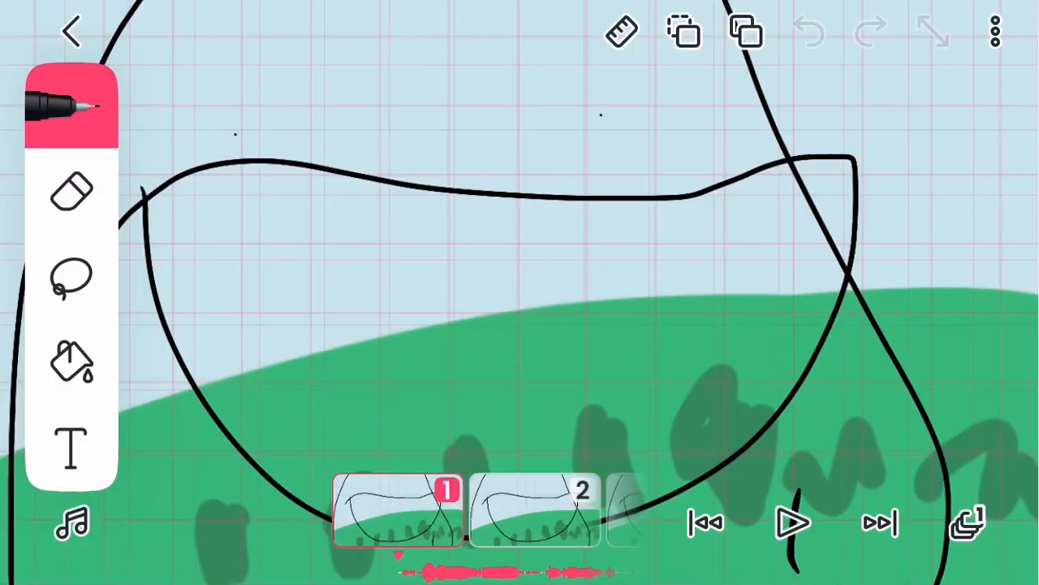
Step: Play the full cartoon in full-screen playback through the orange ball and purple popsicle scenes
click(792, 522)
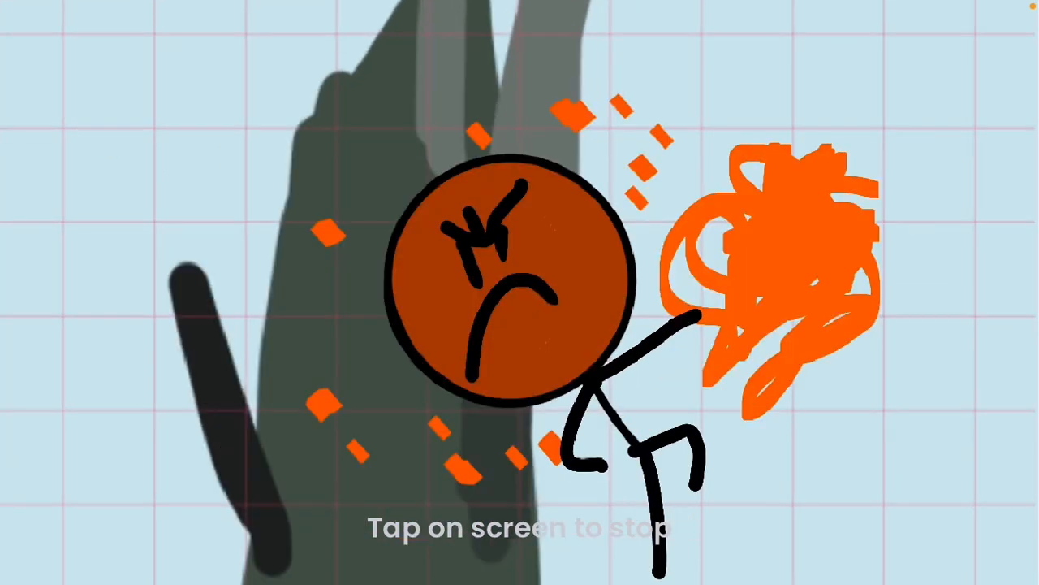
click(519, 293)
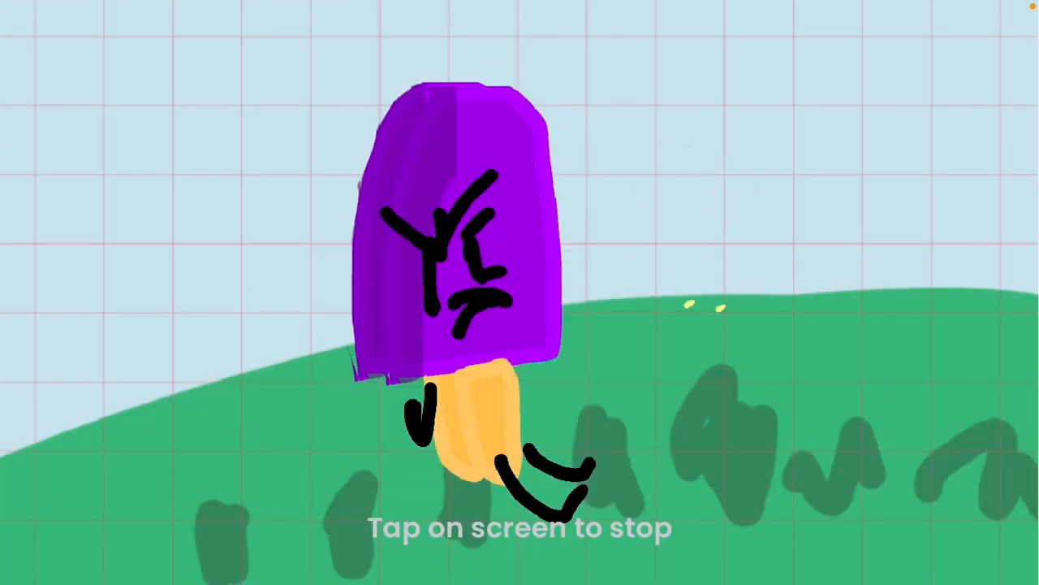